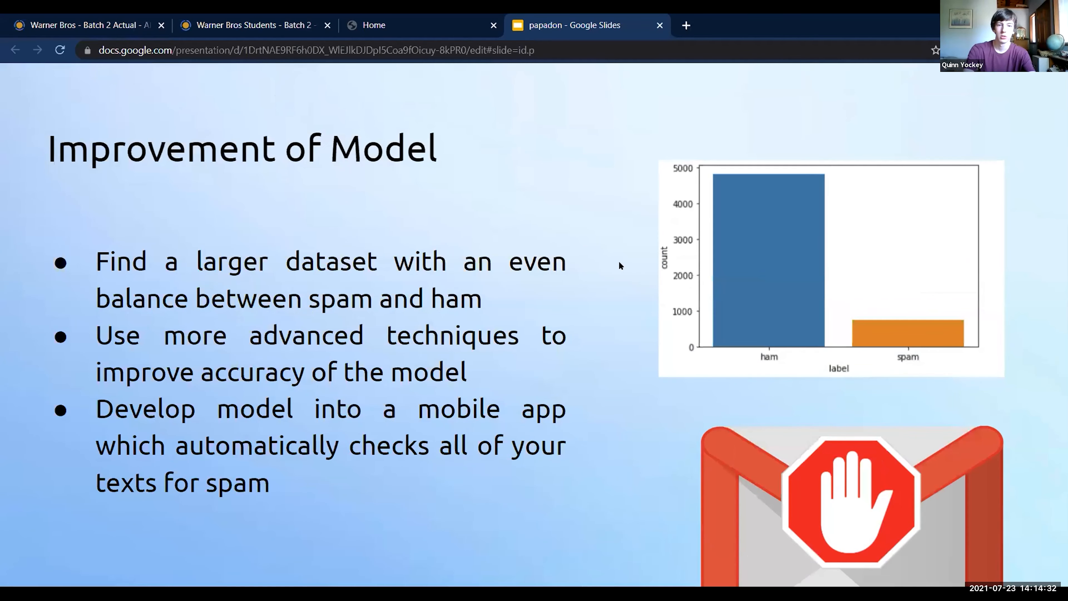
mouse_move(618, 267)
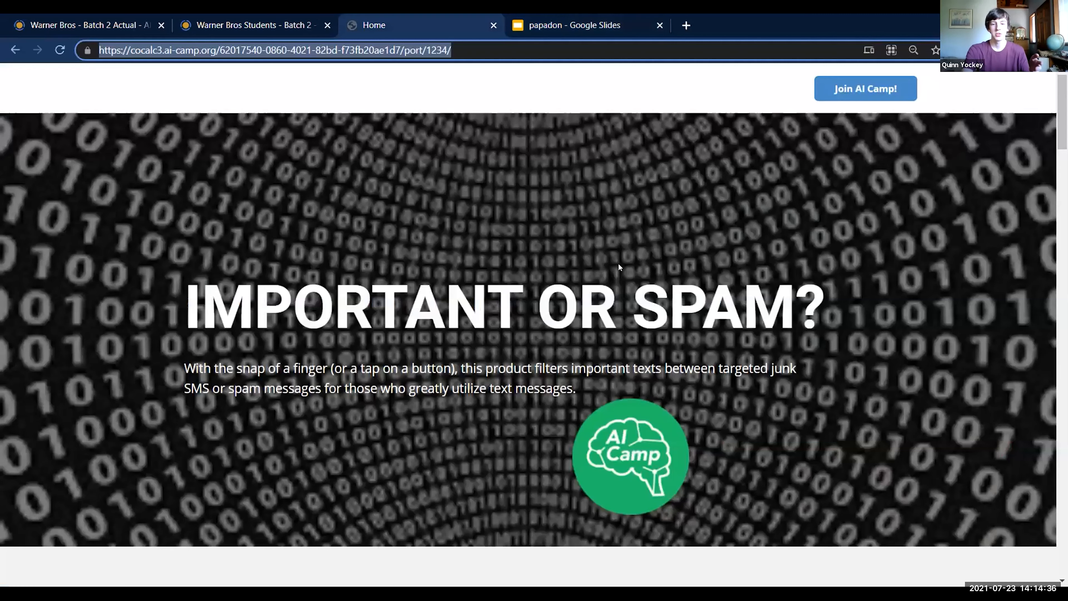
scroll("down", 3)
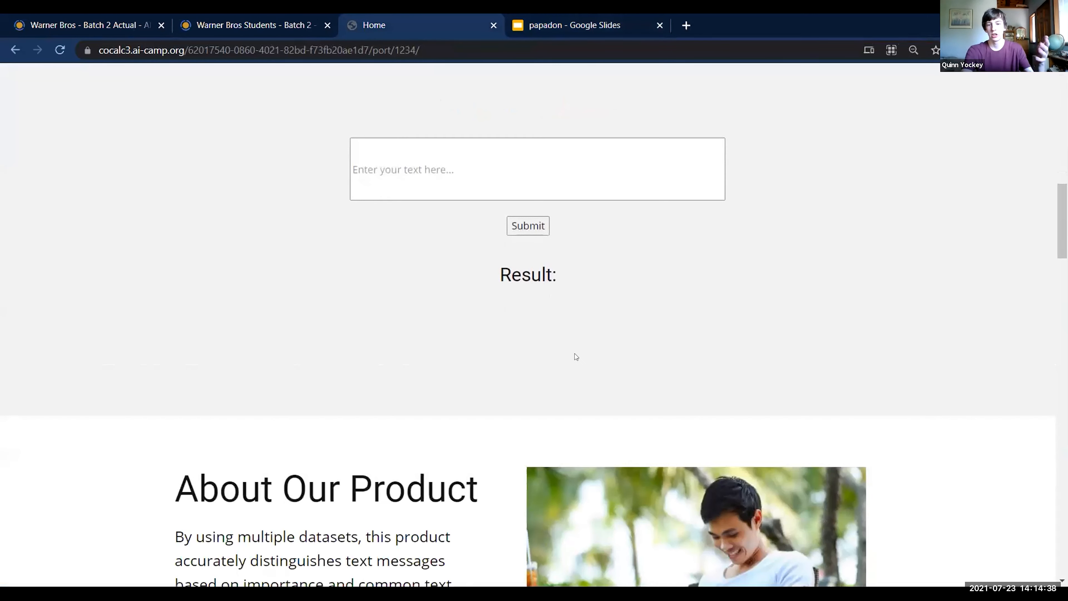
scroll("down", 3)
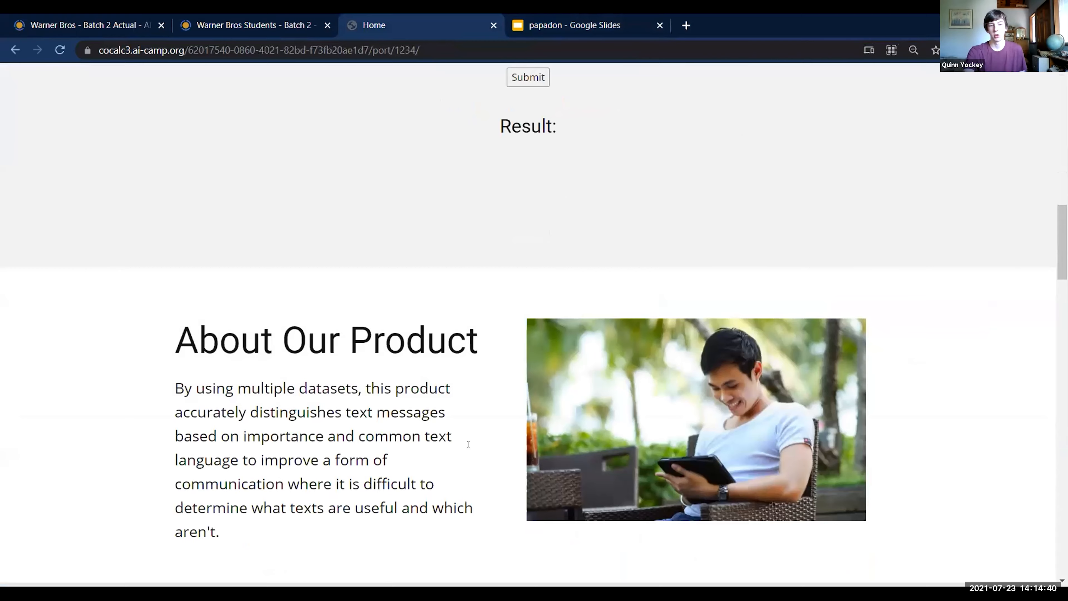
scroll("down", 3)
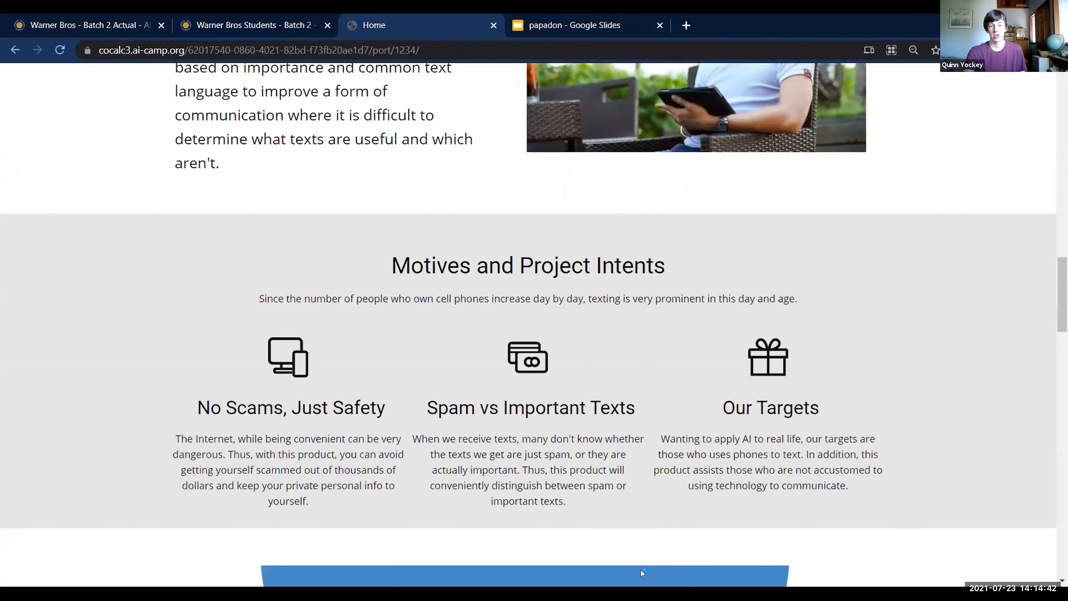
scroll("down", 3)
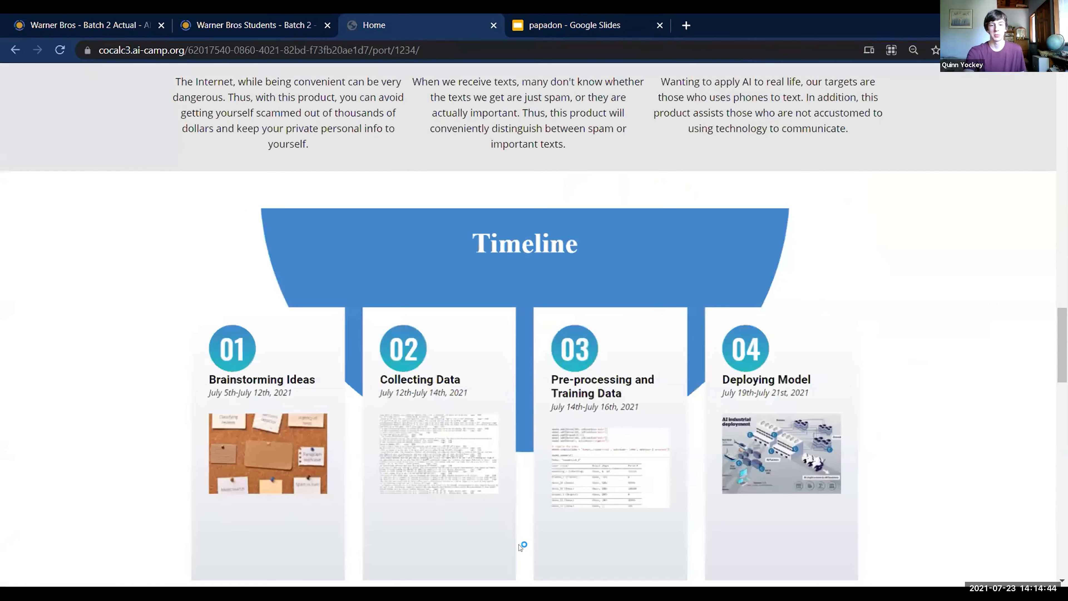
scroll("down", 3)
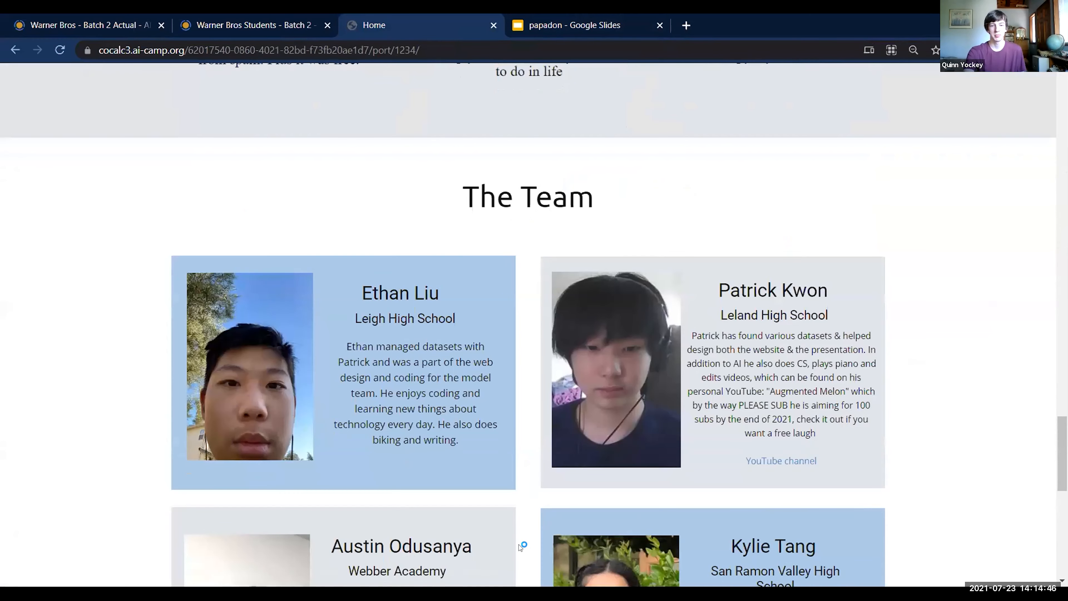
scroll("down", 3)
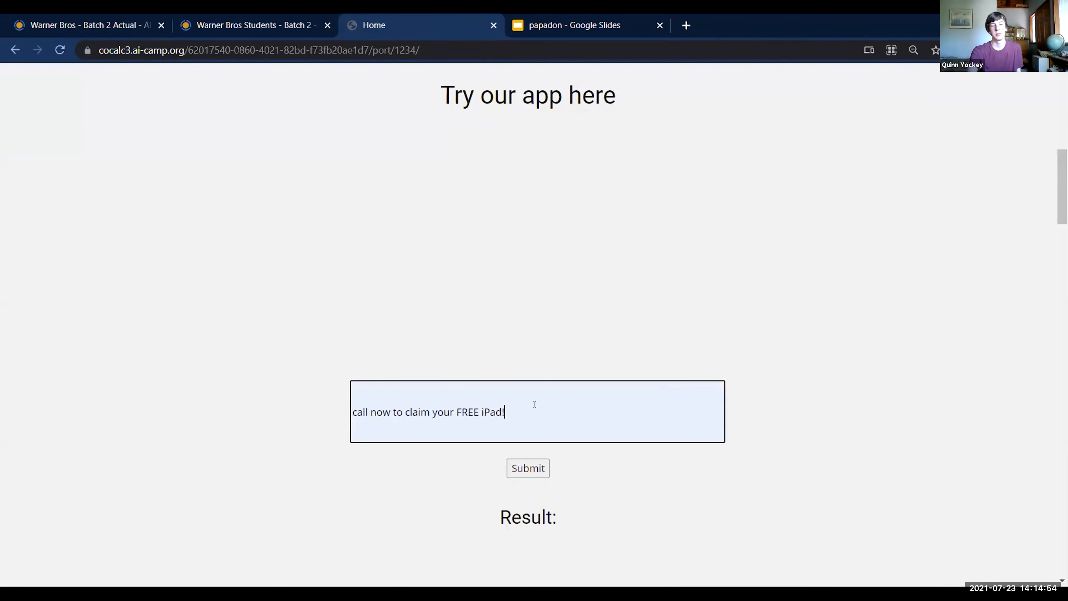
- Classify 'call now to claim your FREE iPad!' as spam!, then submit 'Learn AI from scratch in 3 weeks!' from autofill
left_click(527, 468)
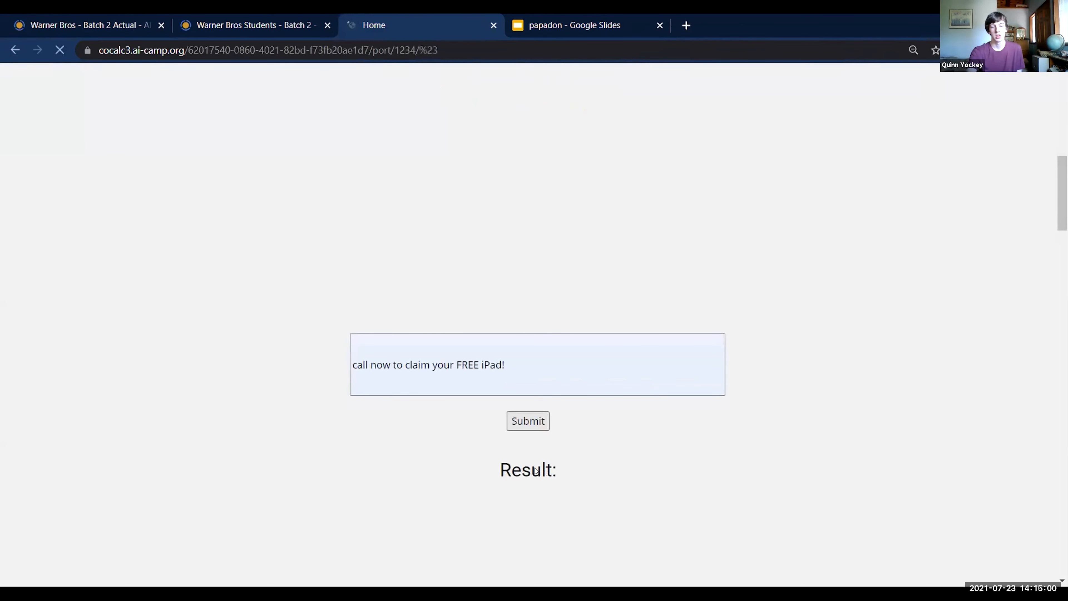
left_click(528, 421)
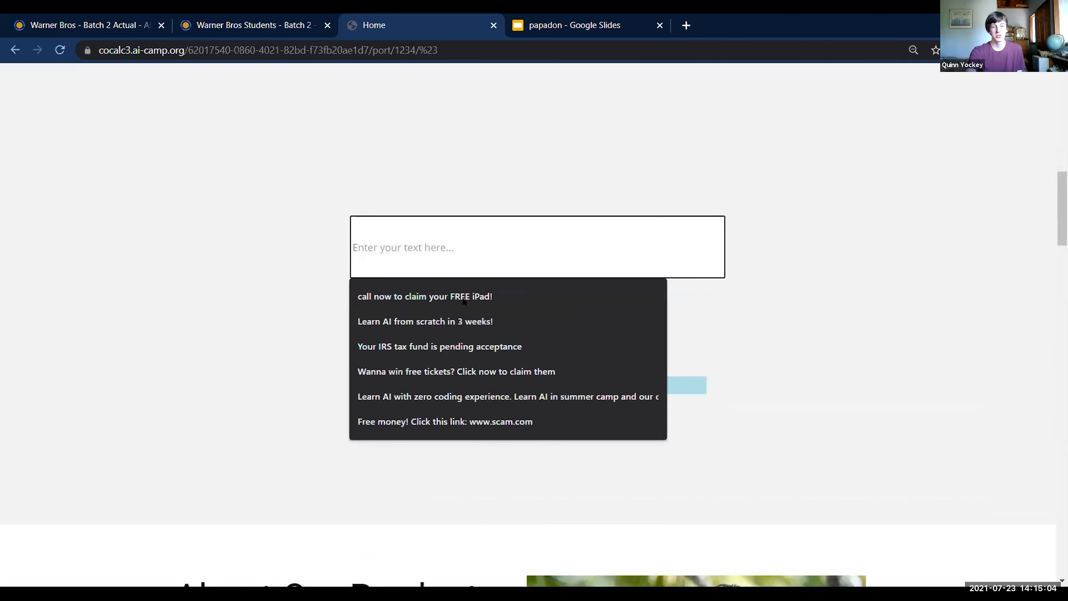
left_click(424, 321)
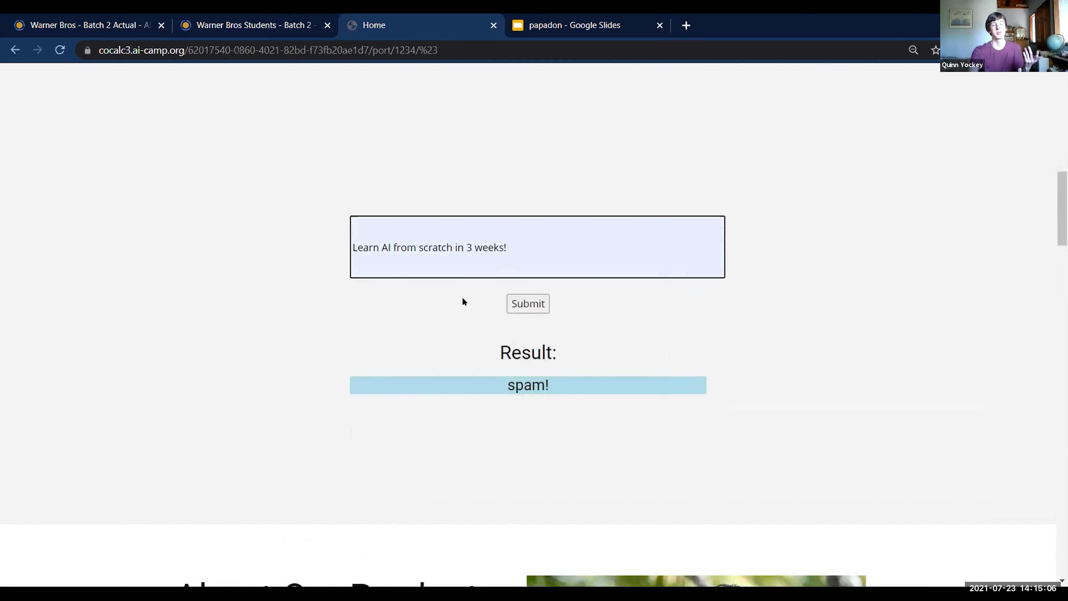
left_click(528, 304)
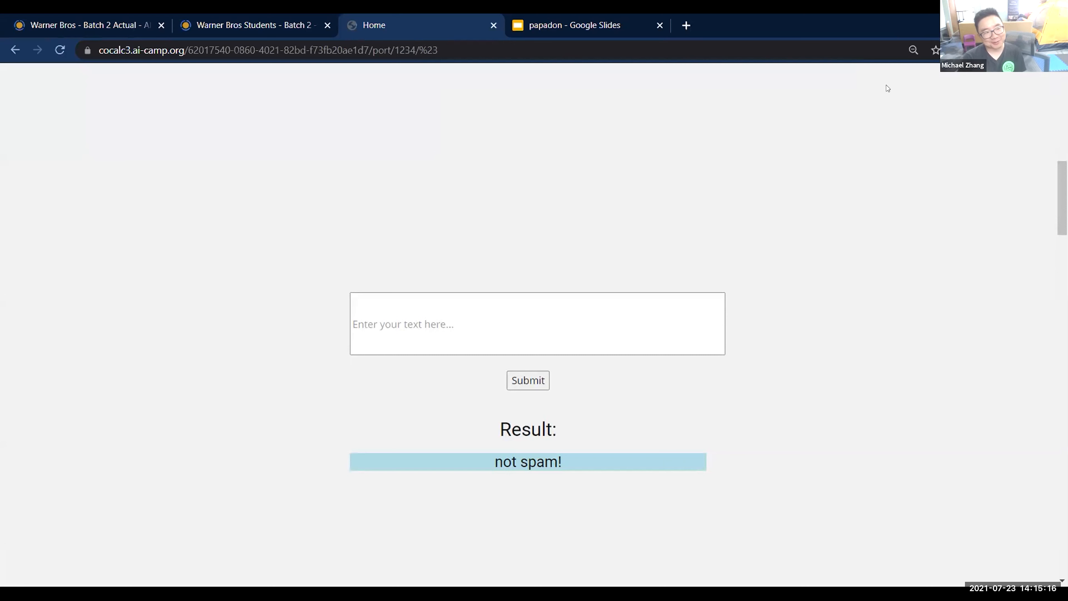
mouse_move(679, 248)
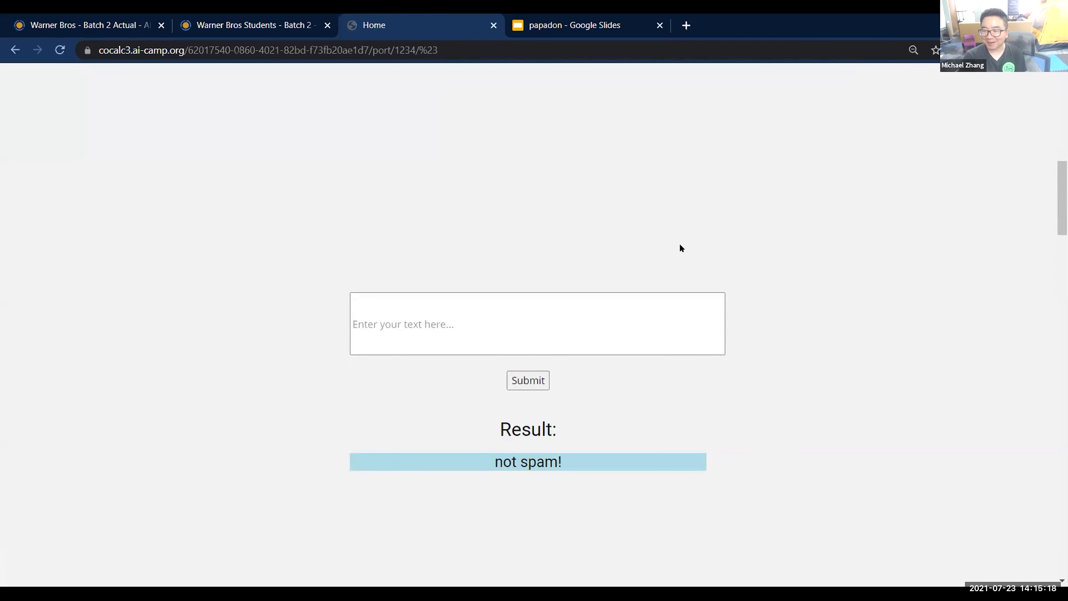
mouse_move(830, 205)
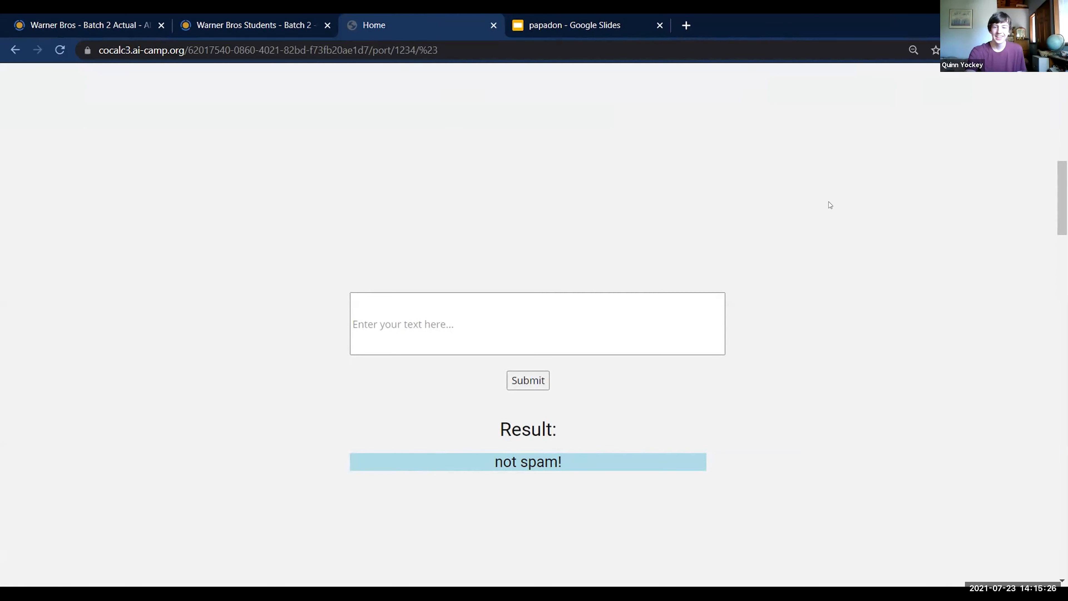
mouse_move(670, 218)
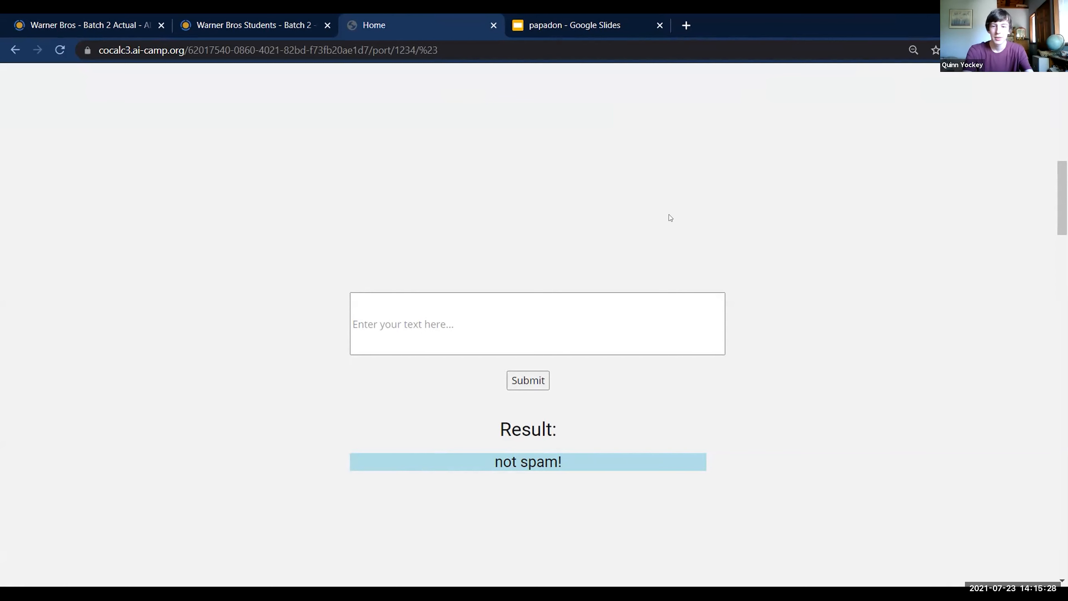
- Submit the long carrier SMS about Msg&data rates and 'STOP to cancel' and get spam!
left_click(538, 323)
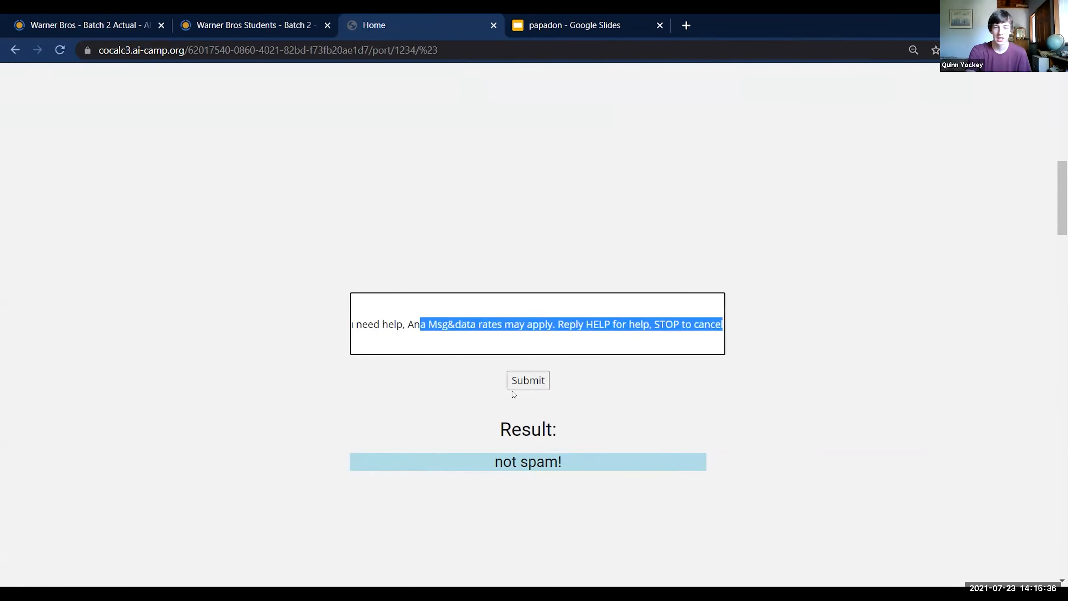
left_click(527, 380)
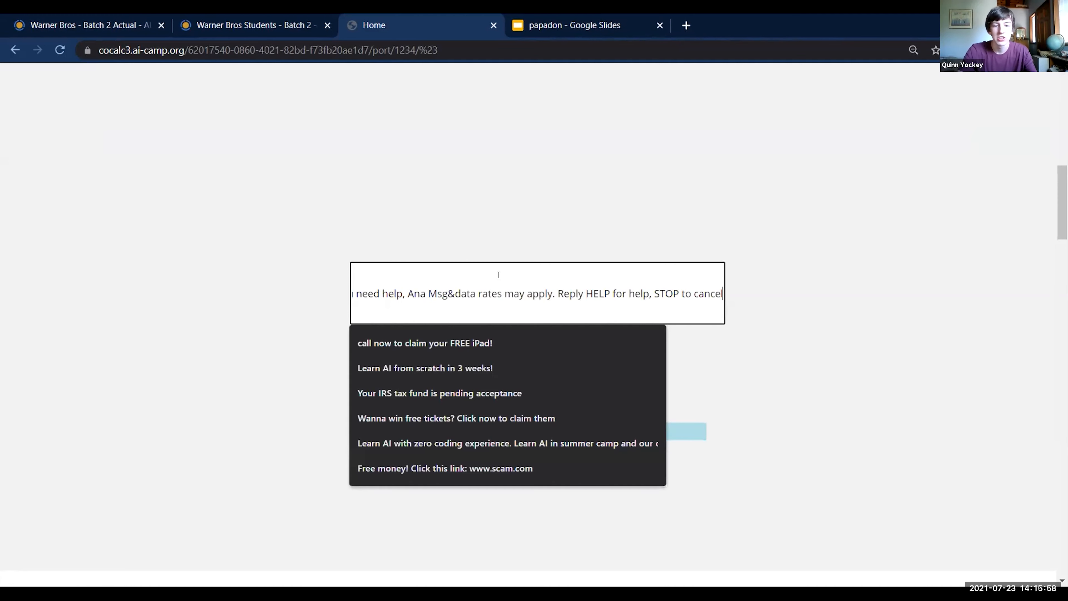
left_click(528, 350)
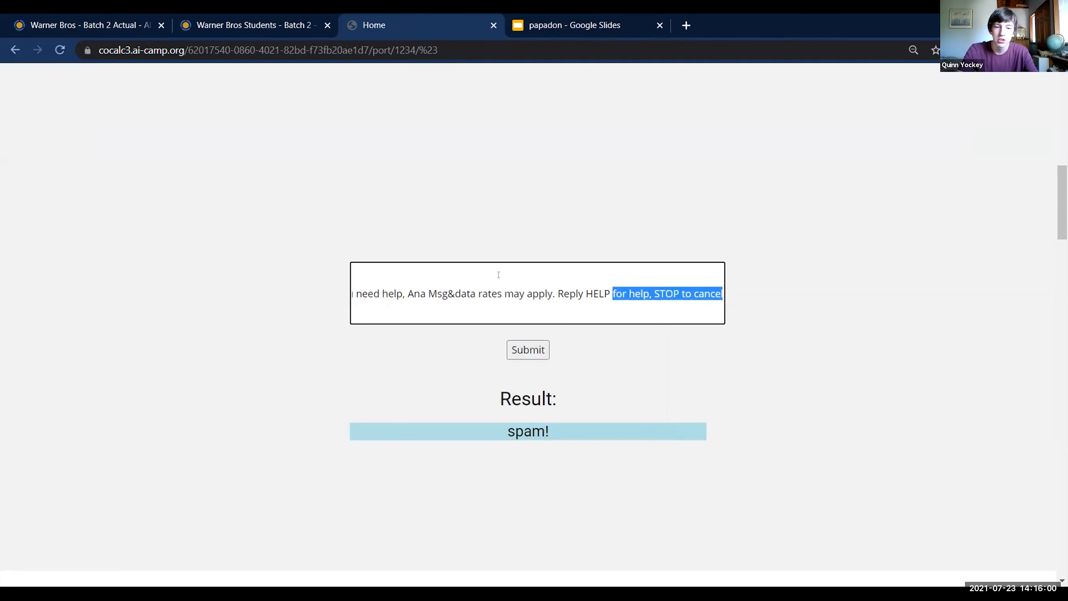